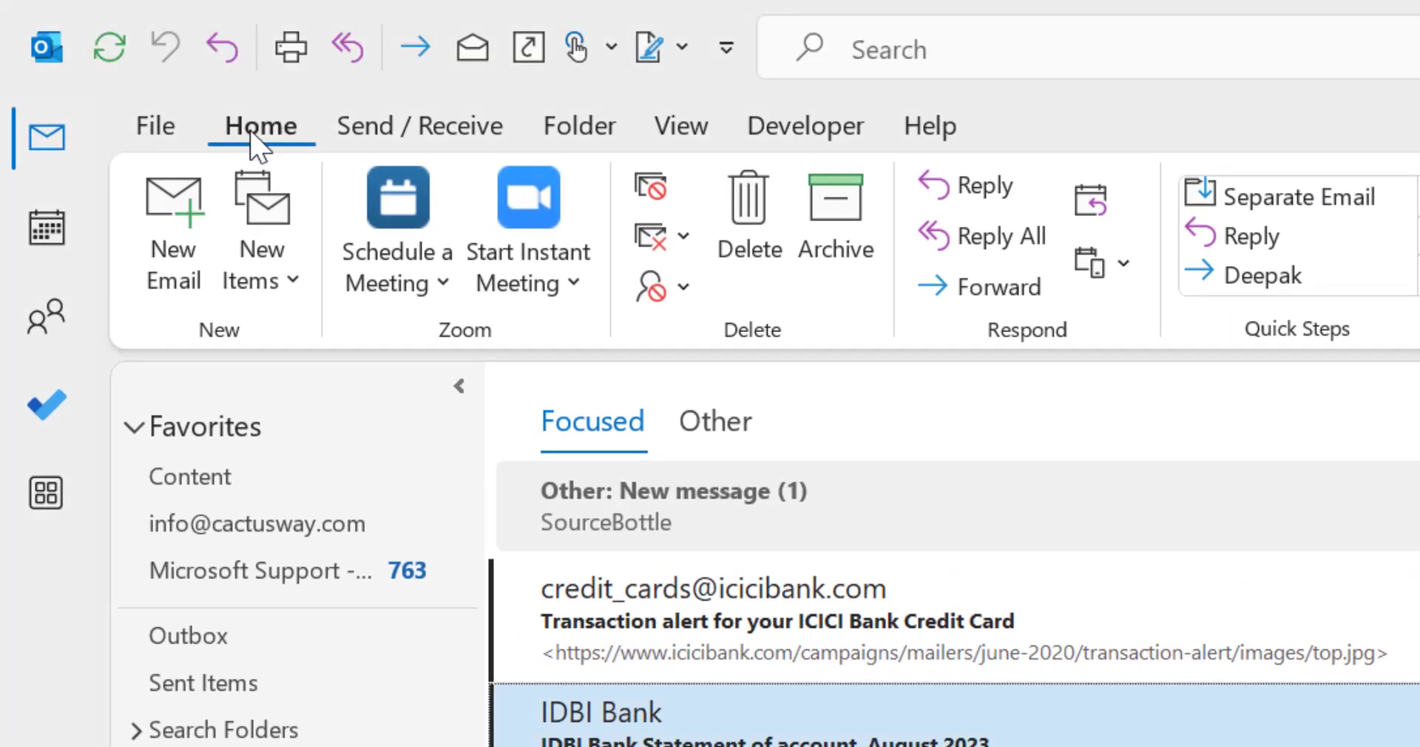
{"action": "mouse_move", "coordinate": [173, 226]}
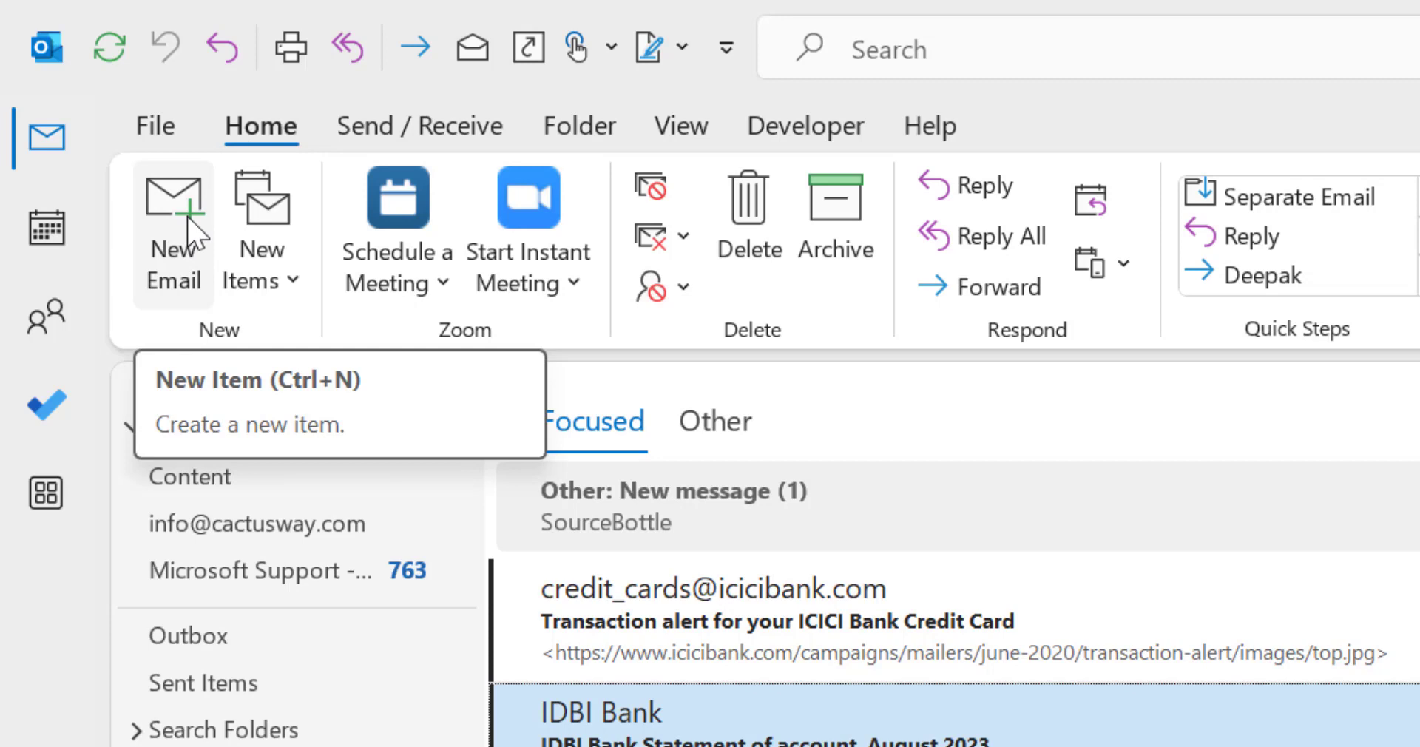
- Open a new blank email message with Ctrl+N and New Email
{"action": "key", "text": "ctrl+n"}
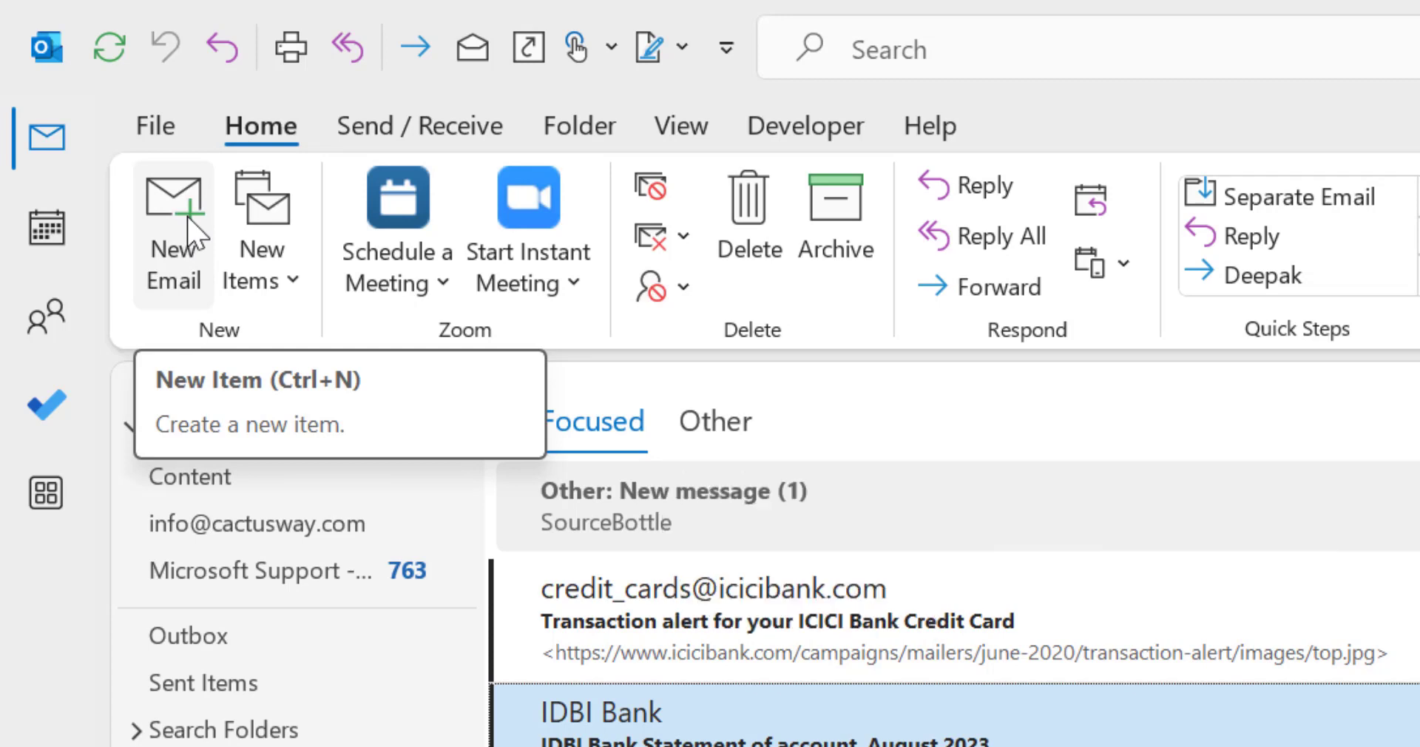
{"action": "left_click", "coordinate": [173, 231]}
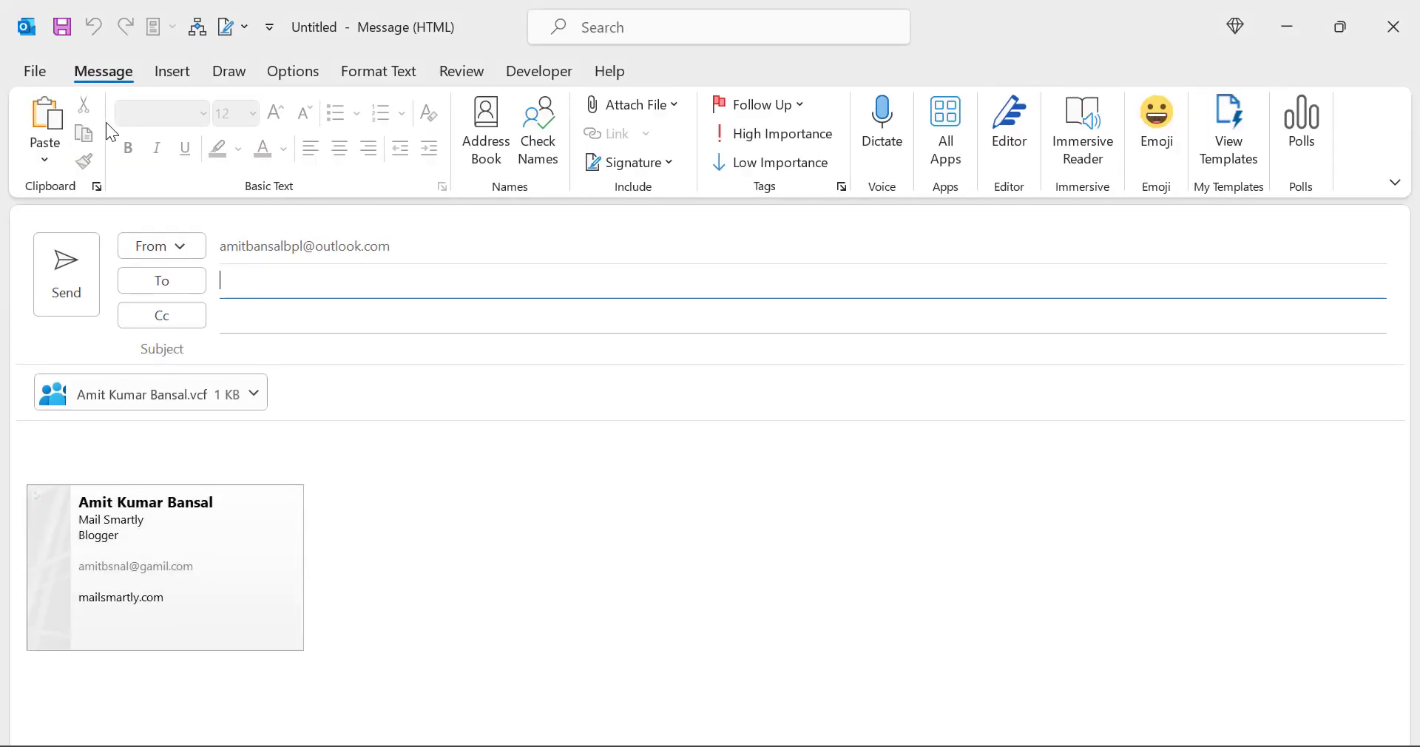
{"action": "mouse_move", "coordinate": [679, 437]}
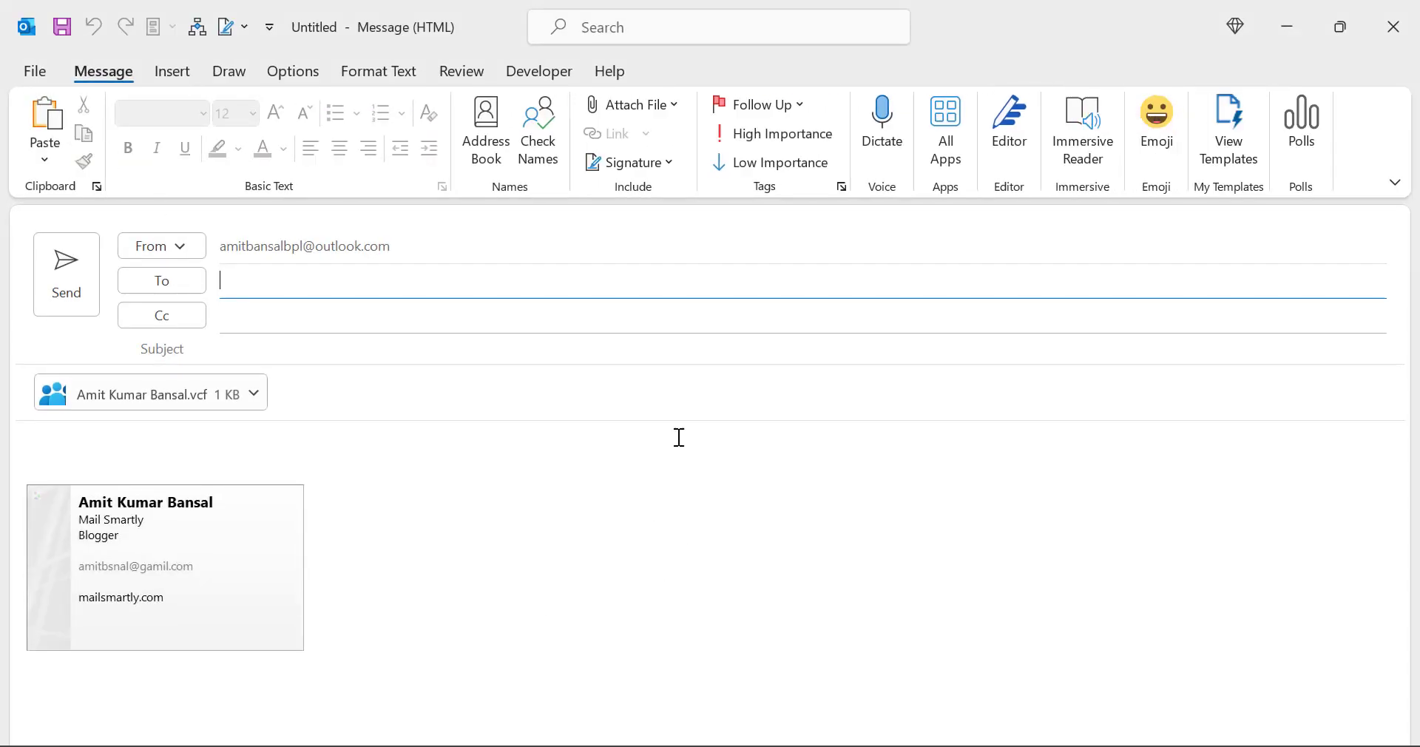
- Paste the welcome sentence ending in Mailsmartly into the message body
{"action": "key", "text": "ctrl+v"}
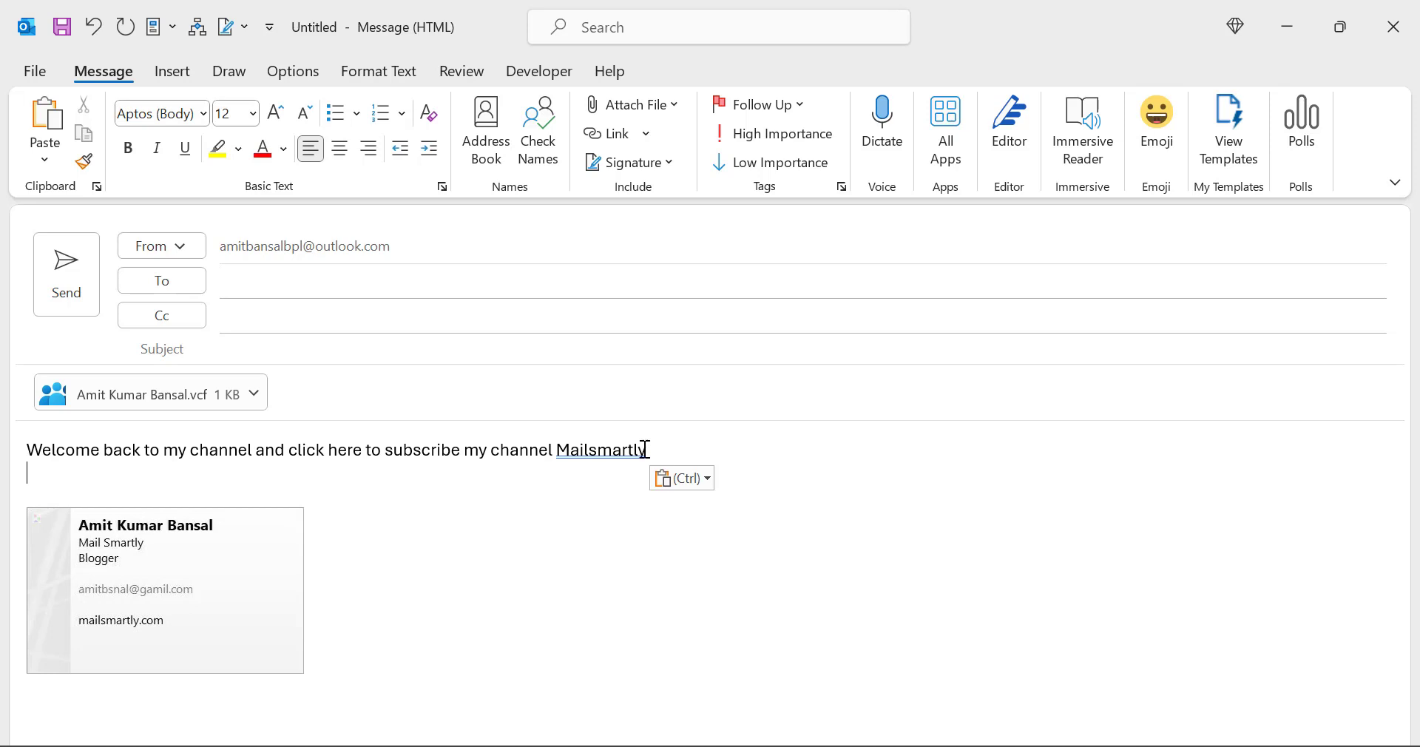
{"action": "mouse_move", "coordinate": [426, 443]}
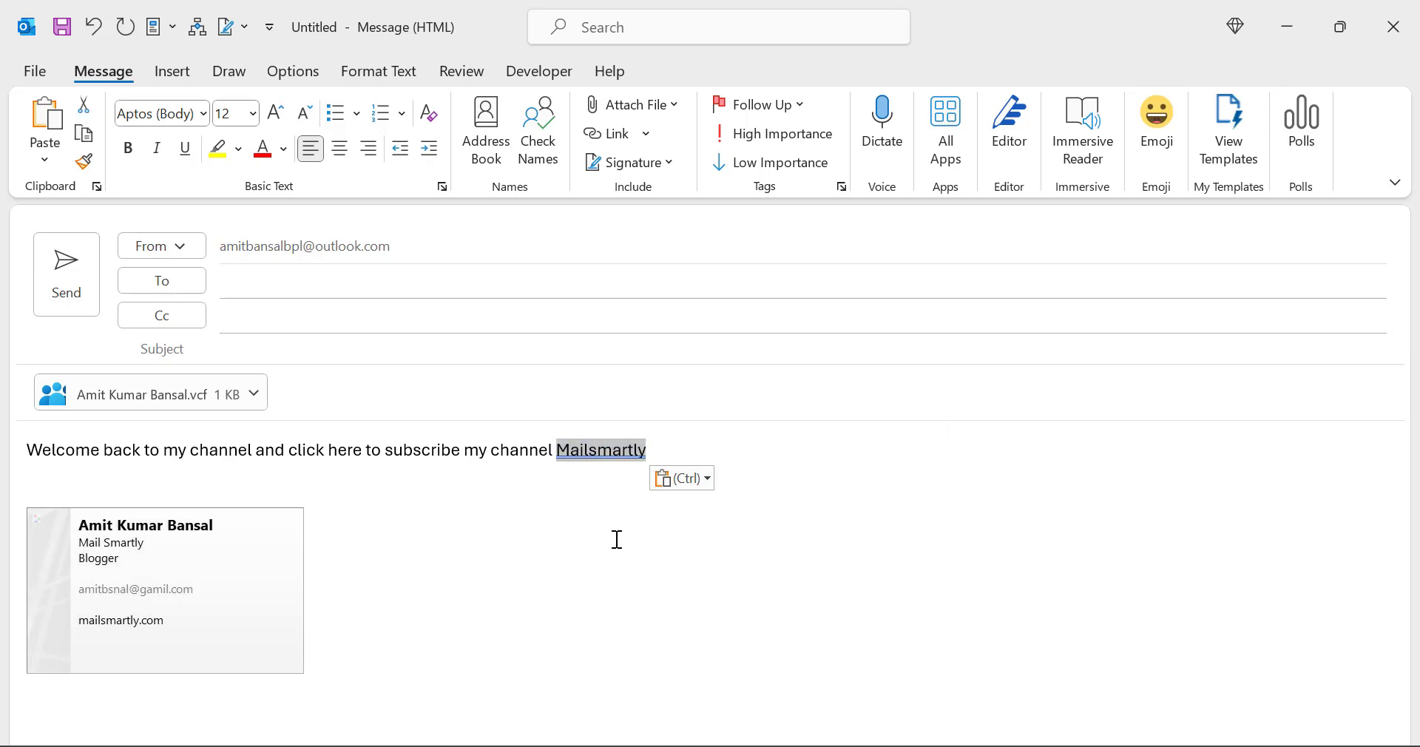
- Switch to the Mail Smartly YouTube channel page and select its address-bar URL
{"action": "left_click", "coordinate": [601, 450]}
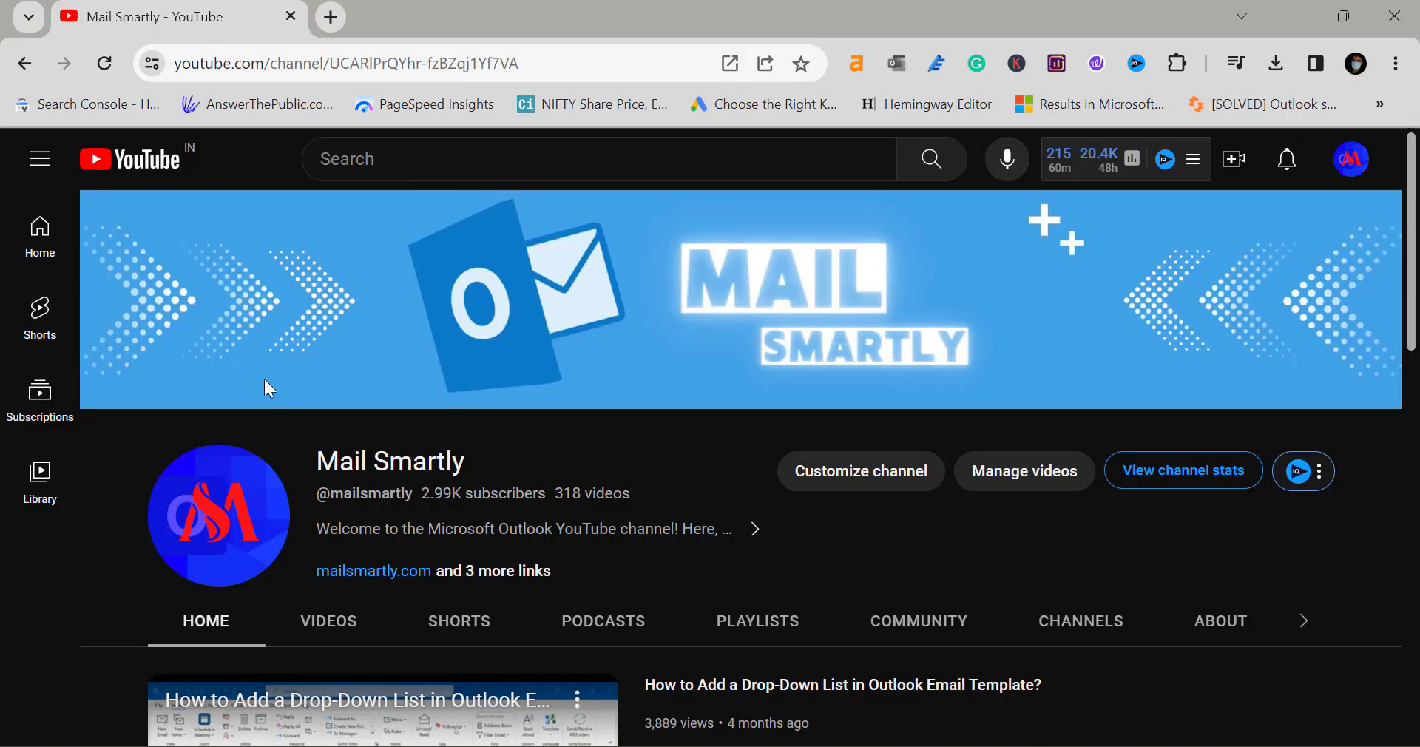
{"action": "scroll", "scroll_direction": "down", "scroll_amount": 3}
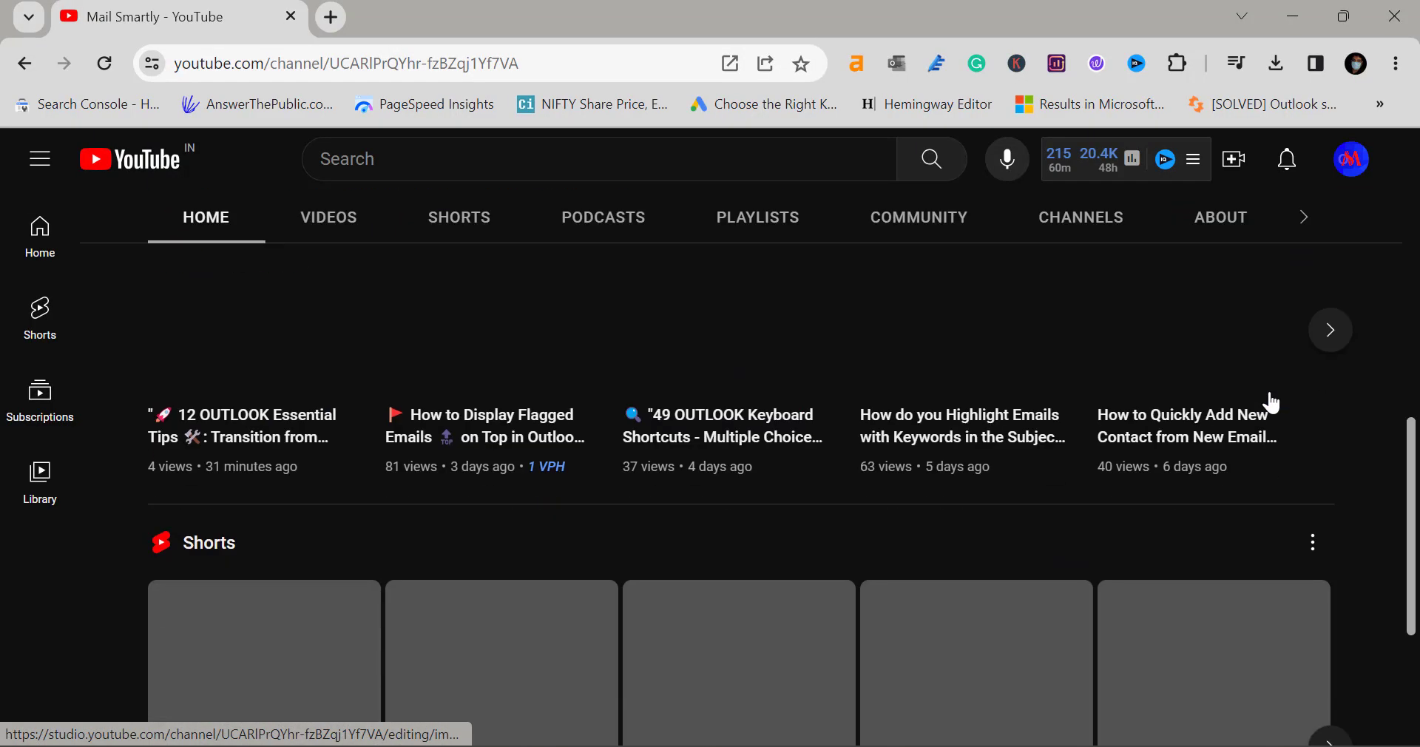
{"action": "scroll", "scroll_direction": "up", "scroll_amount": 3}
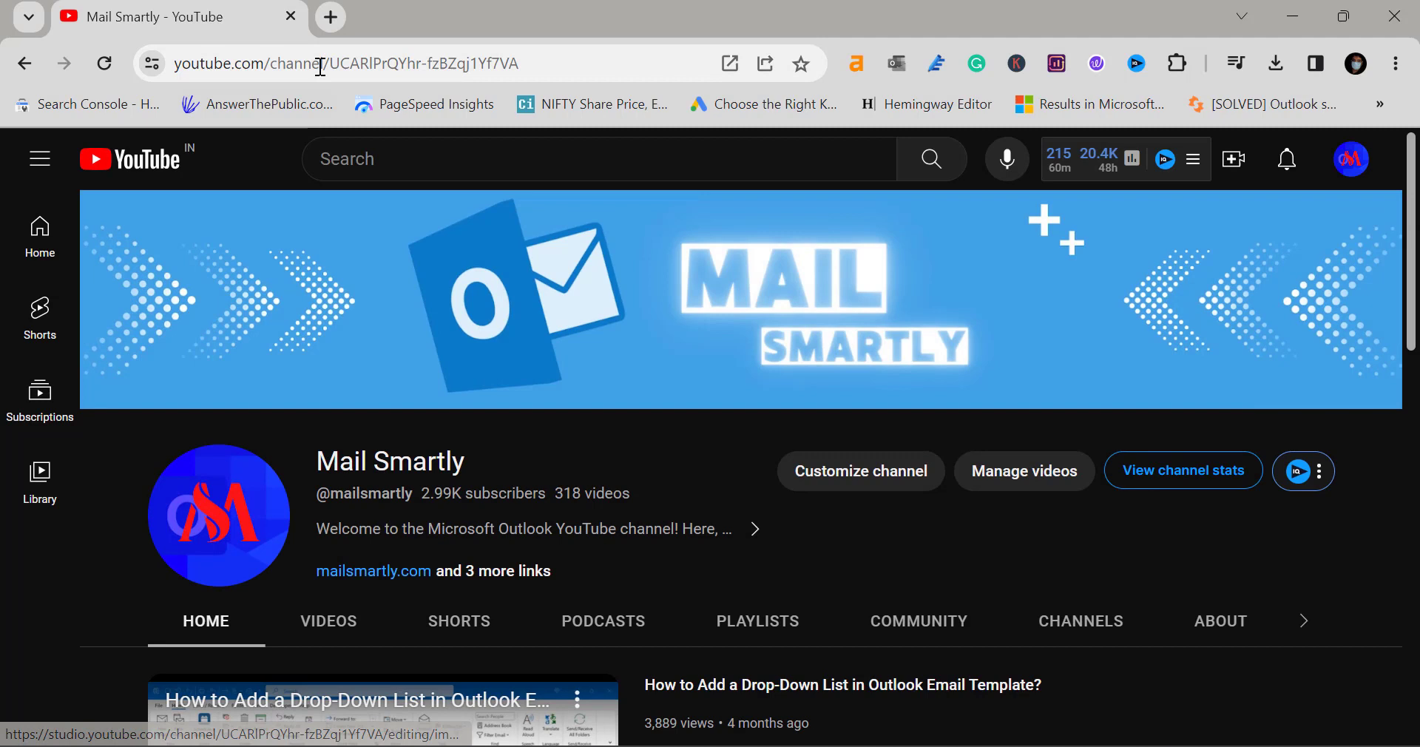
{"action": "left_click", "coordinate": [321, 64]}
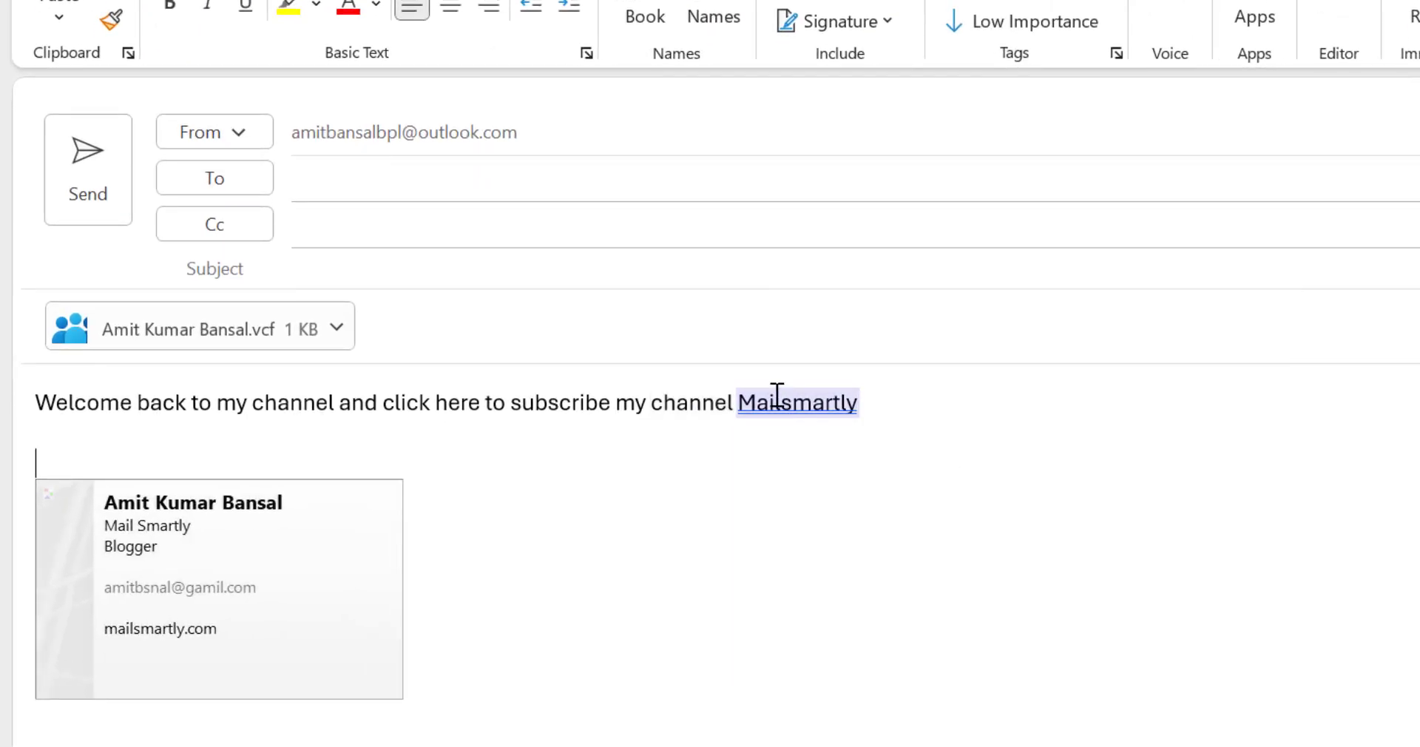
{"action": "double_click", "coordinate": [796, 403]}
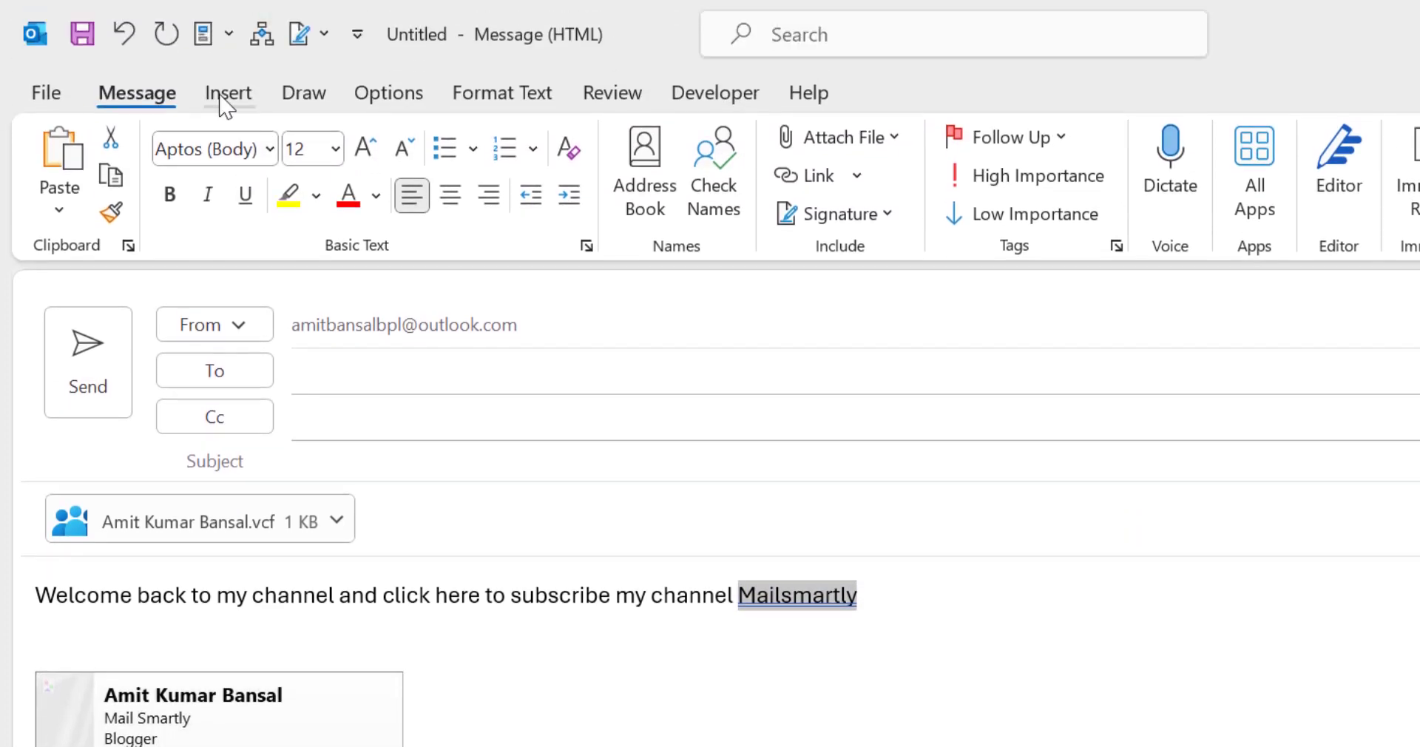
{"action": "left_click", "coordinate": [228, 92]}
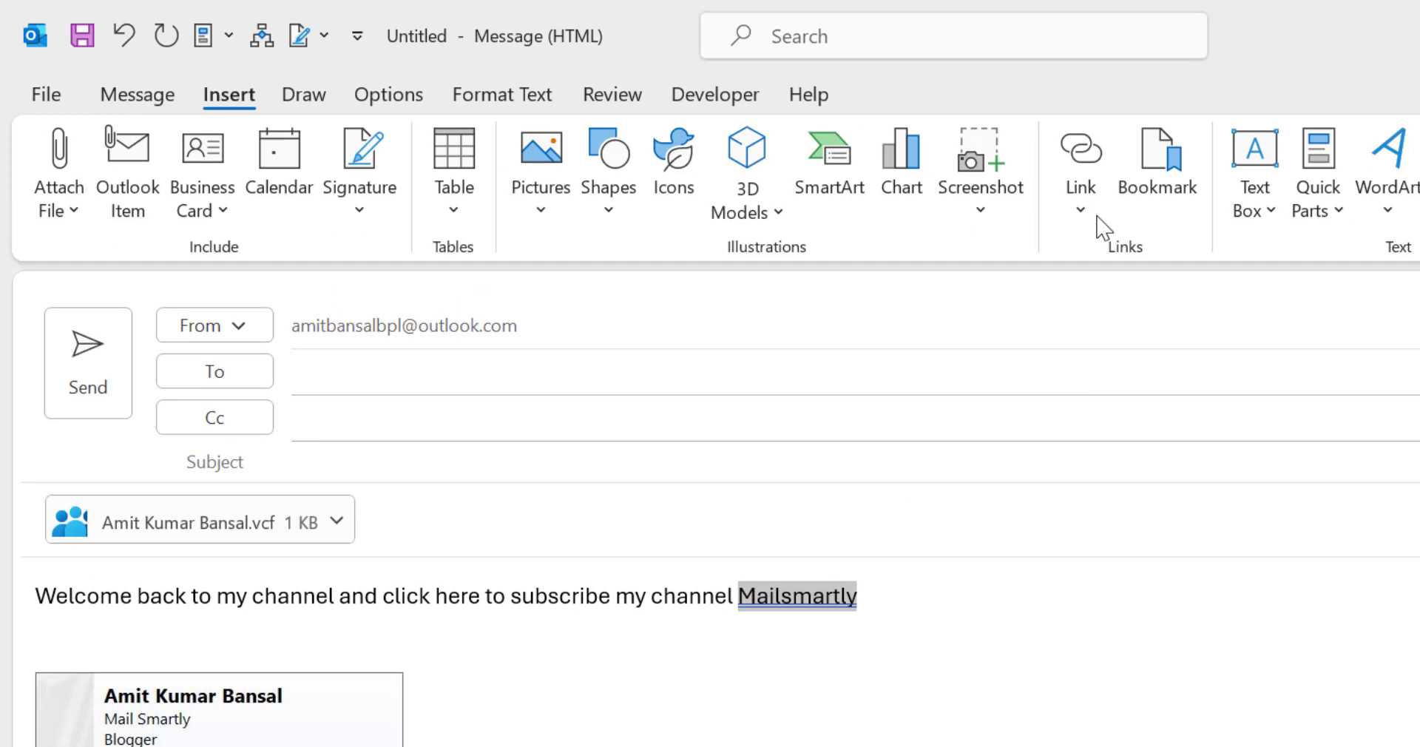
{"action": "left_click", "coordinate": [1079, 210]}
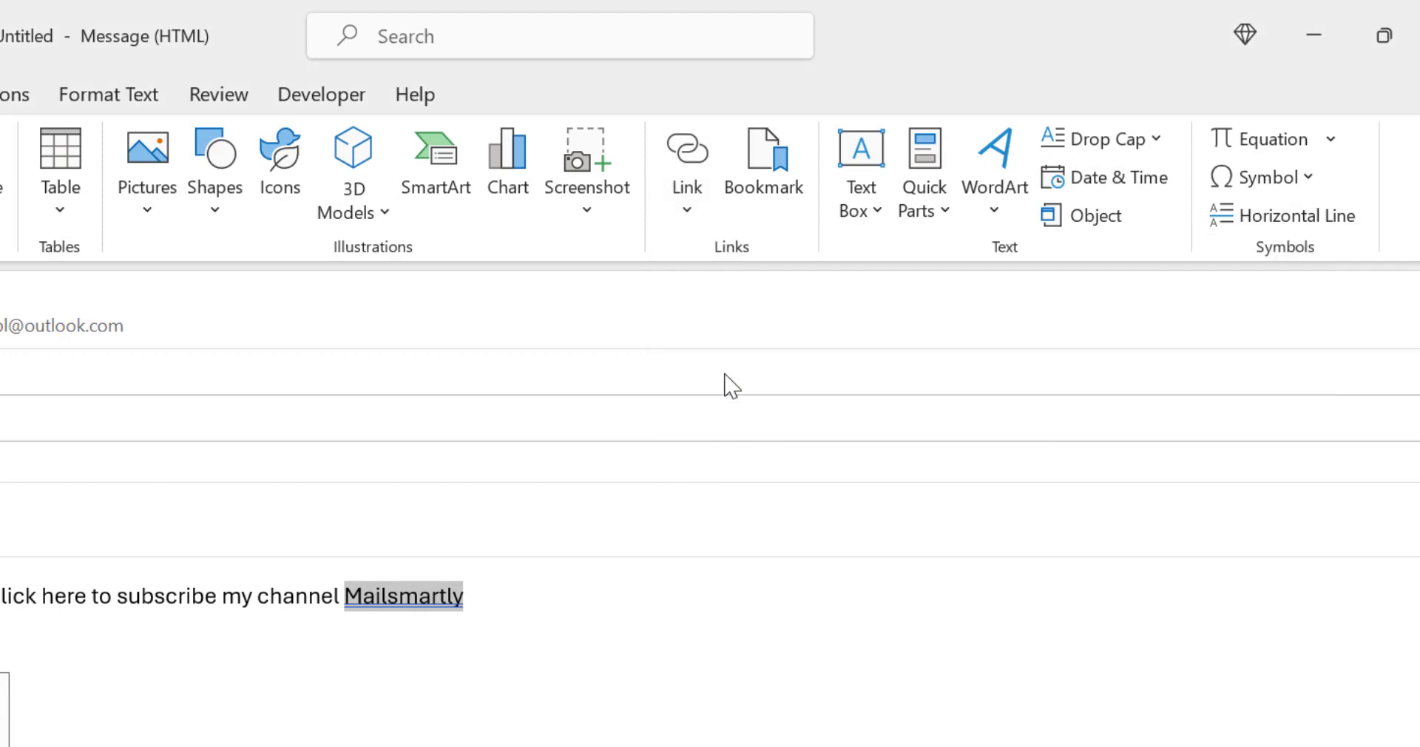
{"action": "left_click", "coordinate": [687, 163]}
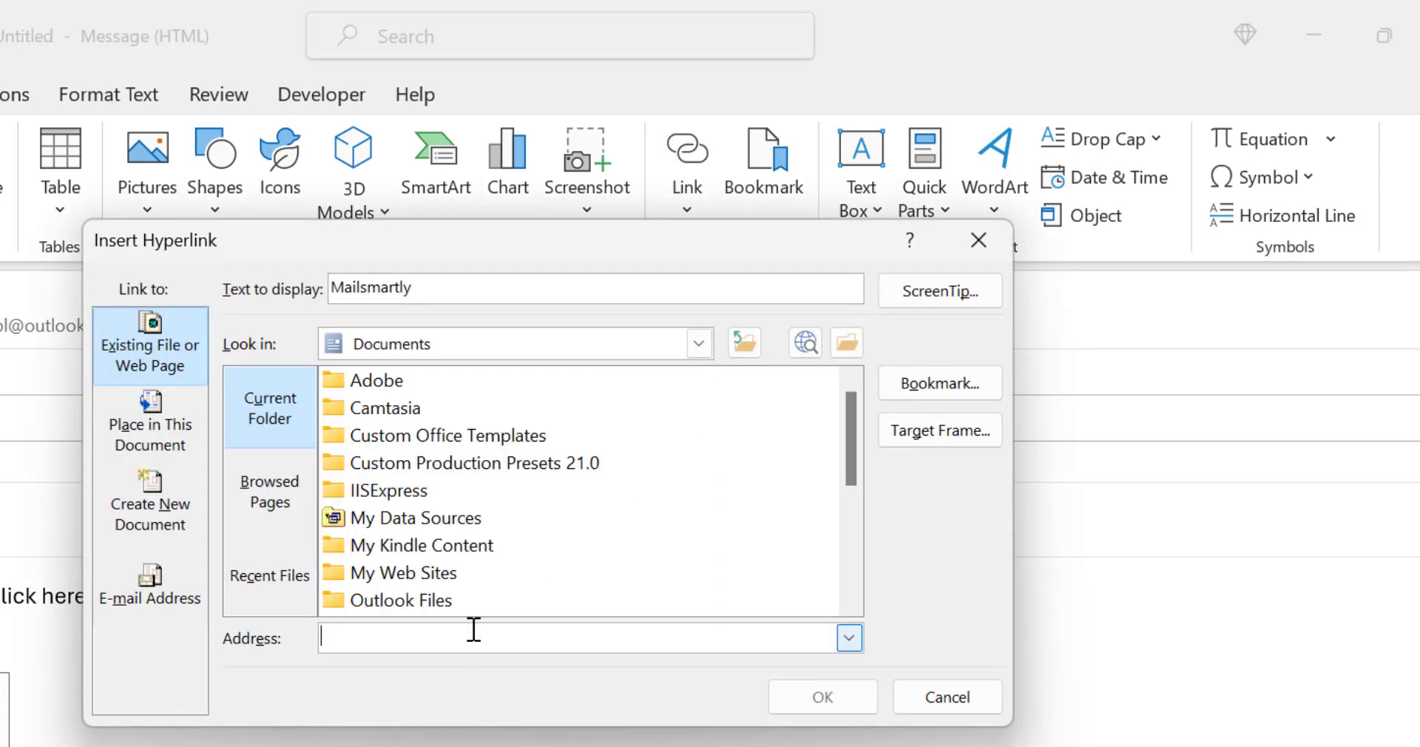
{"action": "type", "text": "https://www.youtube.com/channel/UCARIPrQYhr-fzBZqj1Yf7VA"}
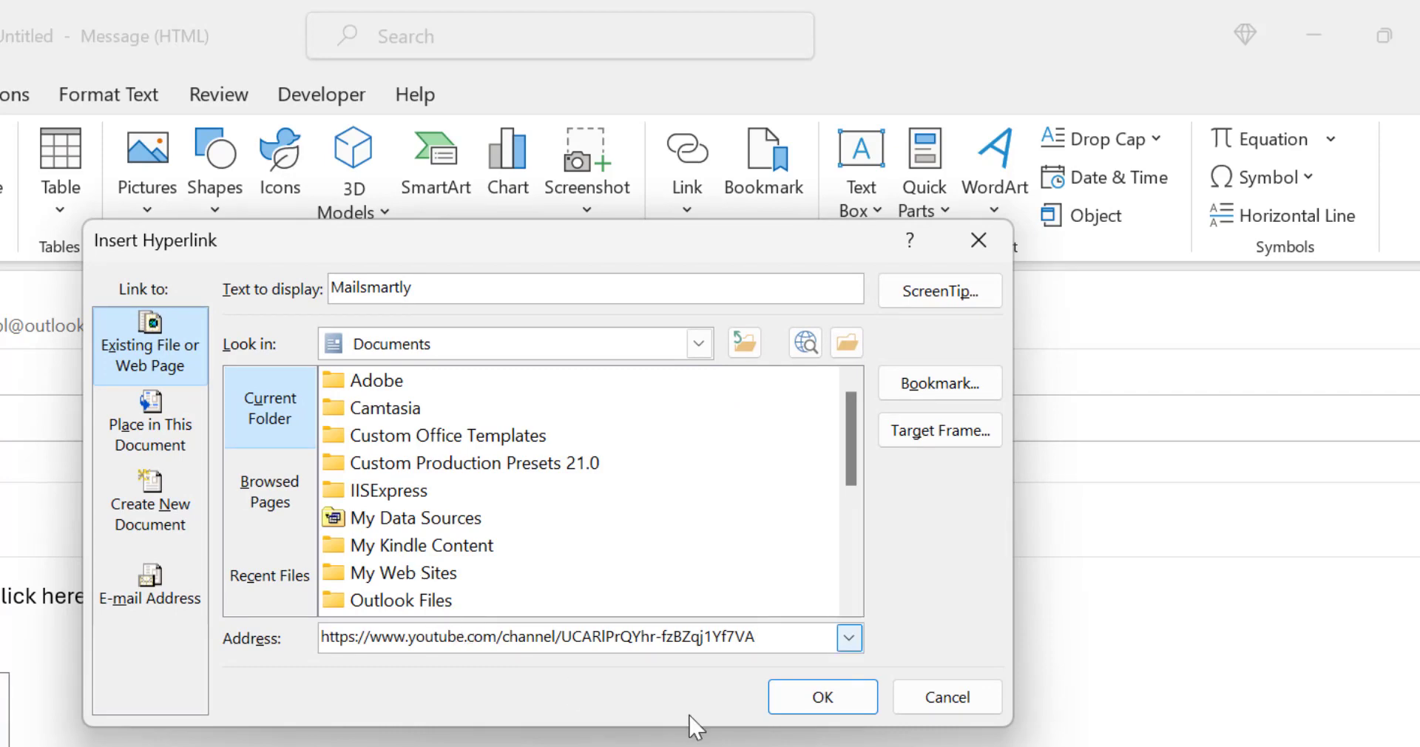
{"action": "left_click", "coordinate": [822, 695]}
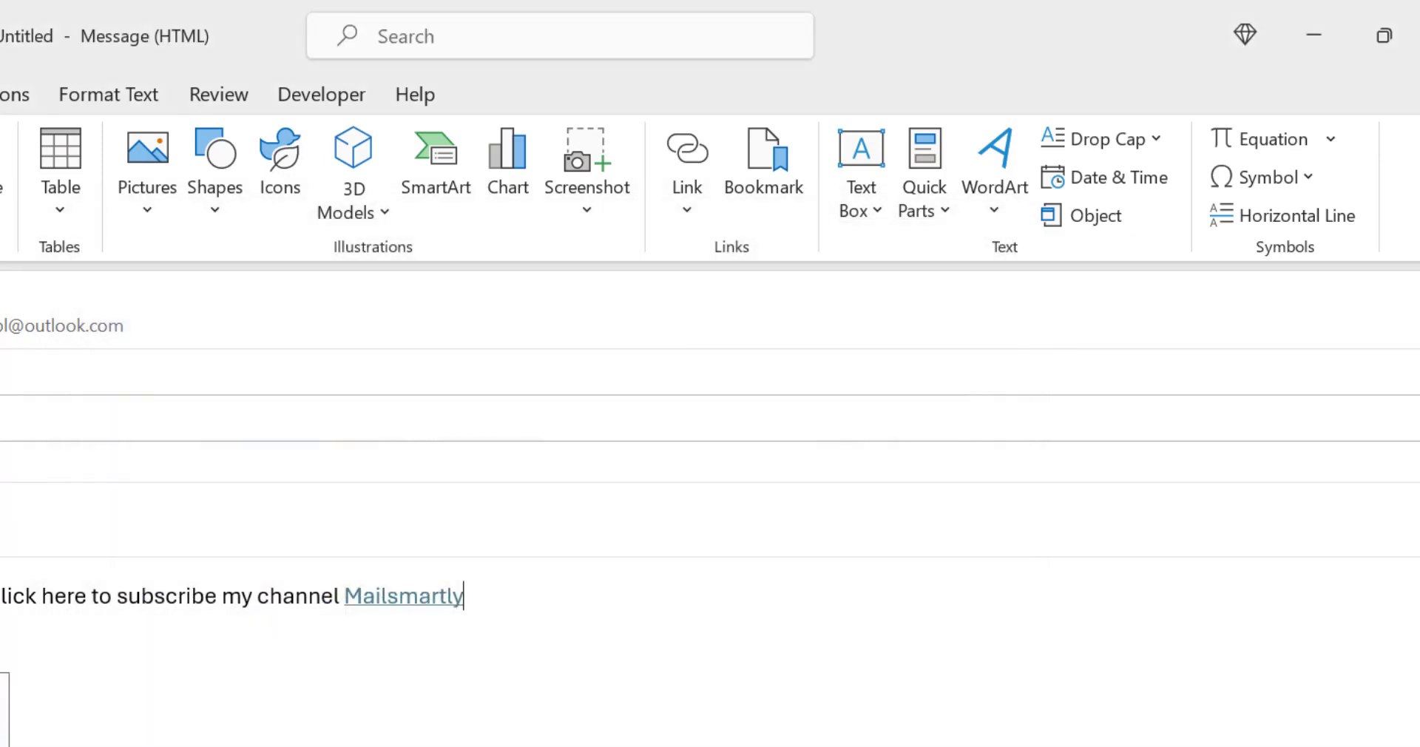
{"action": "mouse_move", "coordinate": [559, 602]}
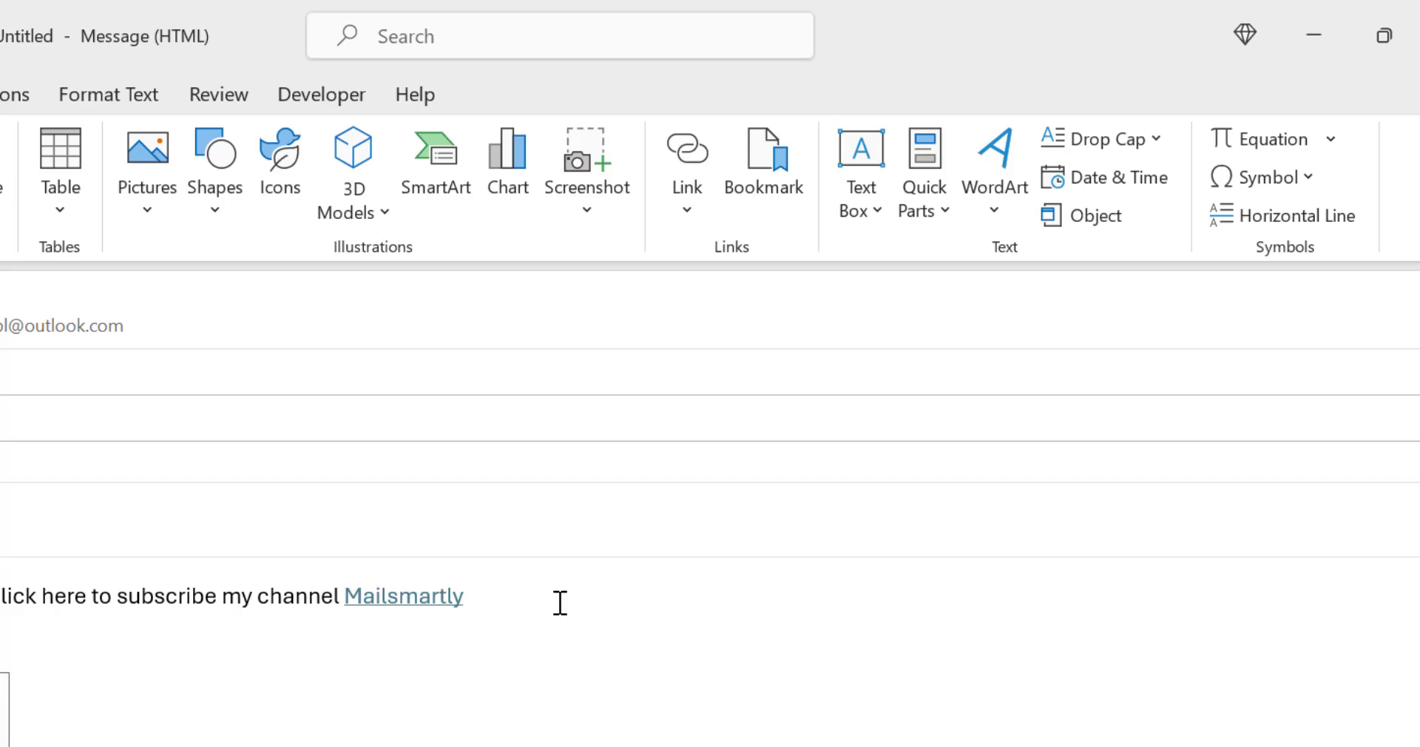
{"action": "mouse_move", "coordinate": [402, 596]}
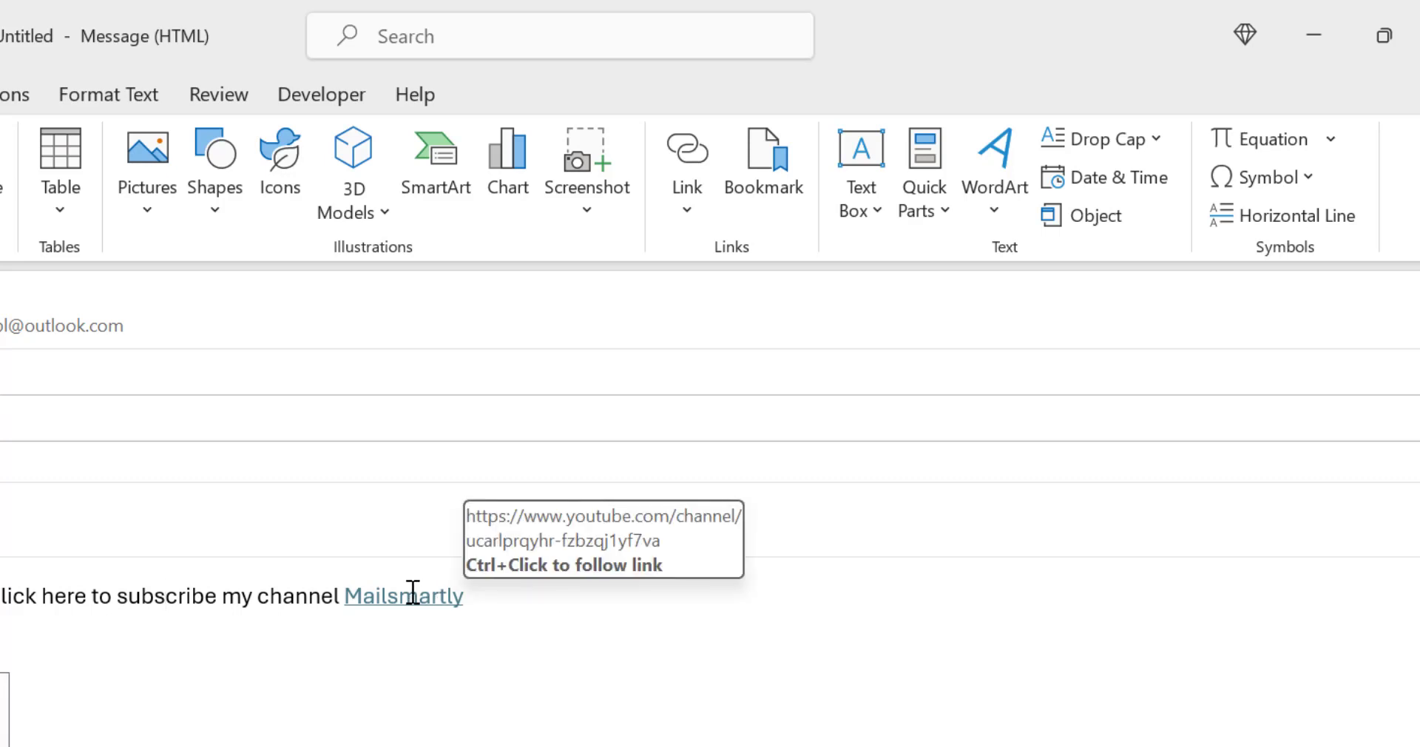
{"action": "mouse_move", "coordinate": [787, 657]}
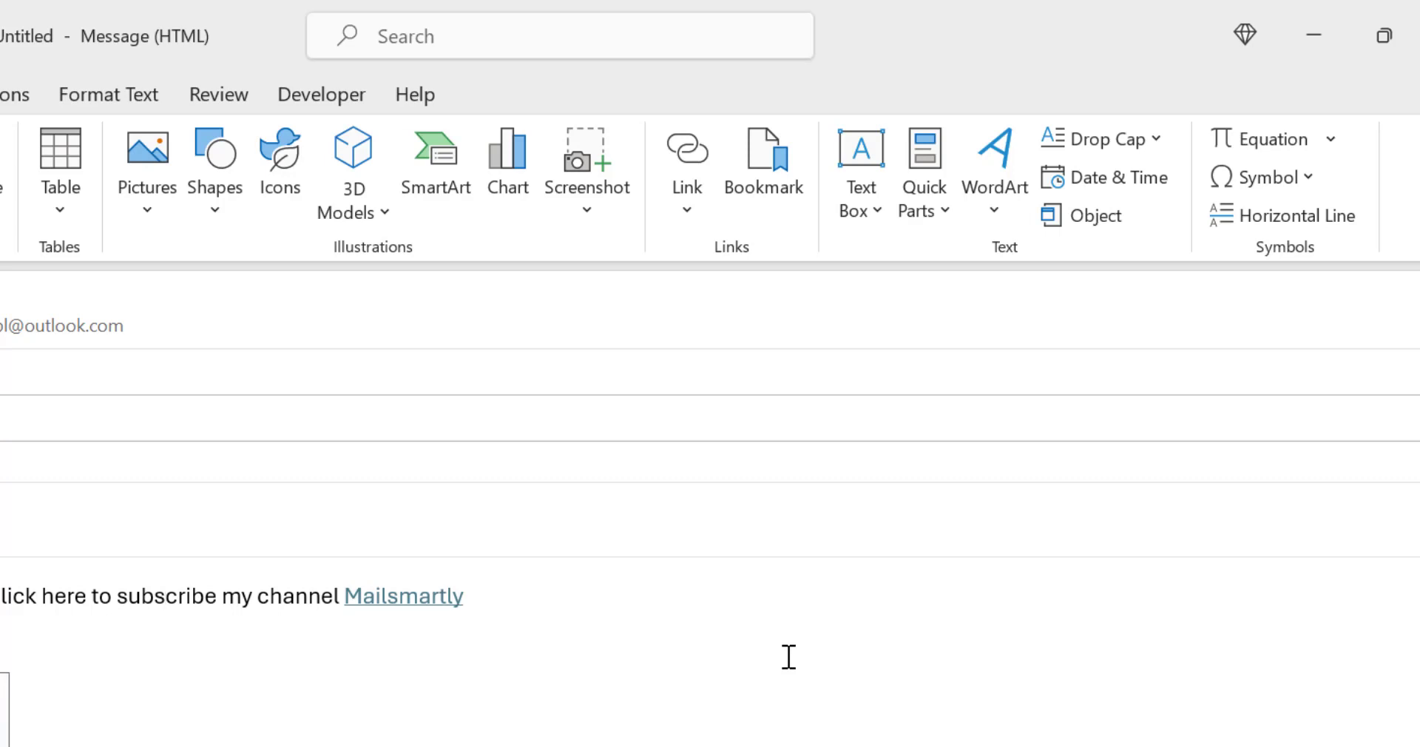
{"action": "mouse_move", "coordinate": [367, 596]}
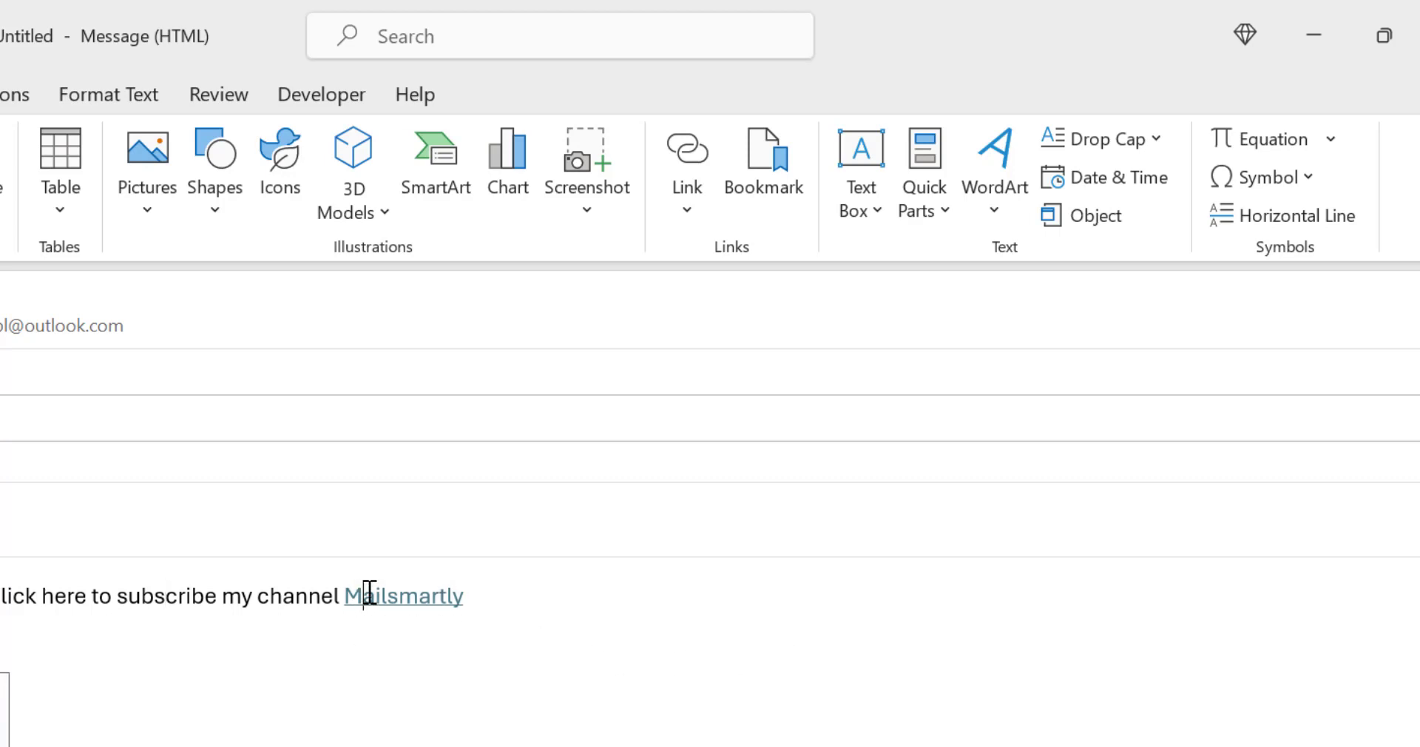
{"action": "mouse_move", "coordinate": [326, 581]}
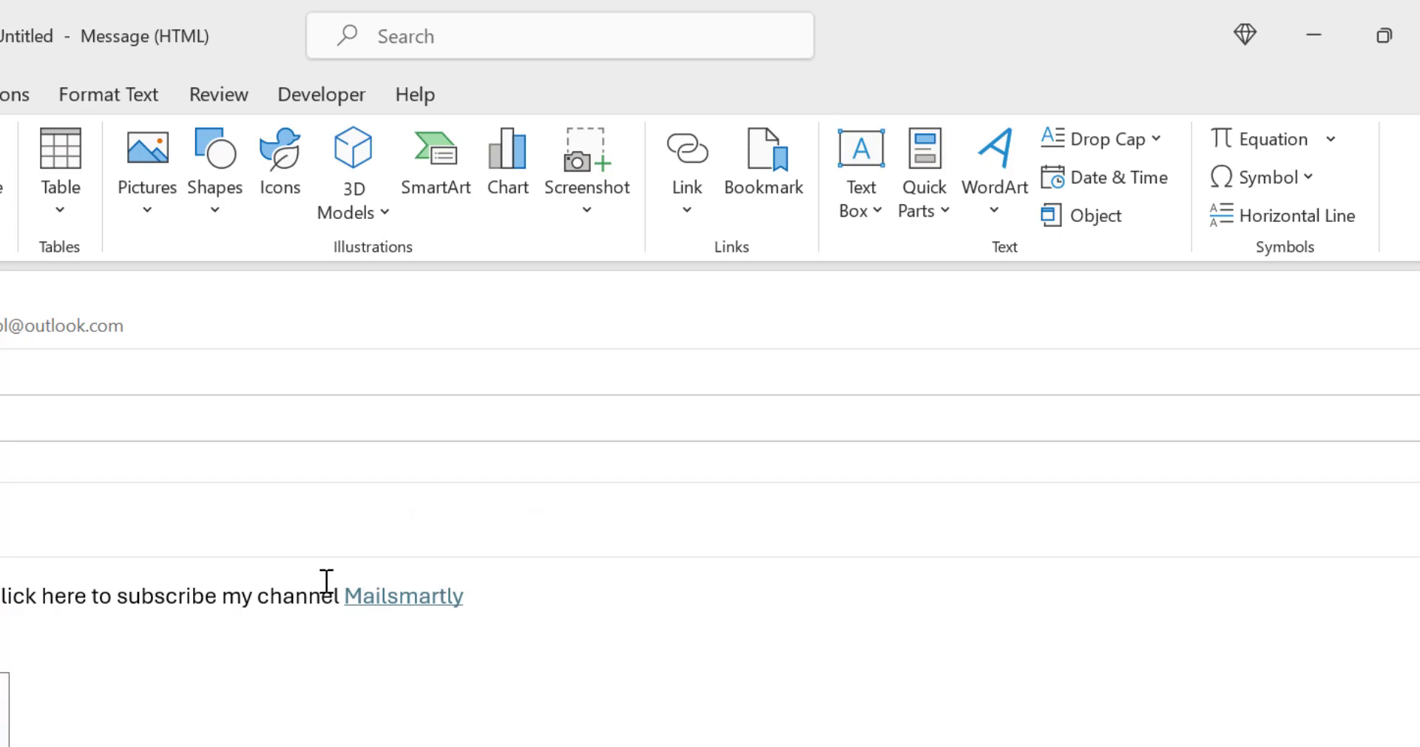
- Open the Styles pane on Format Text and choose Modify for the Hyperlink style
{"action": "left_click", "coordinate": [108, 93]}
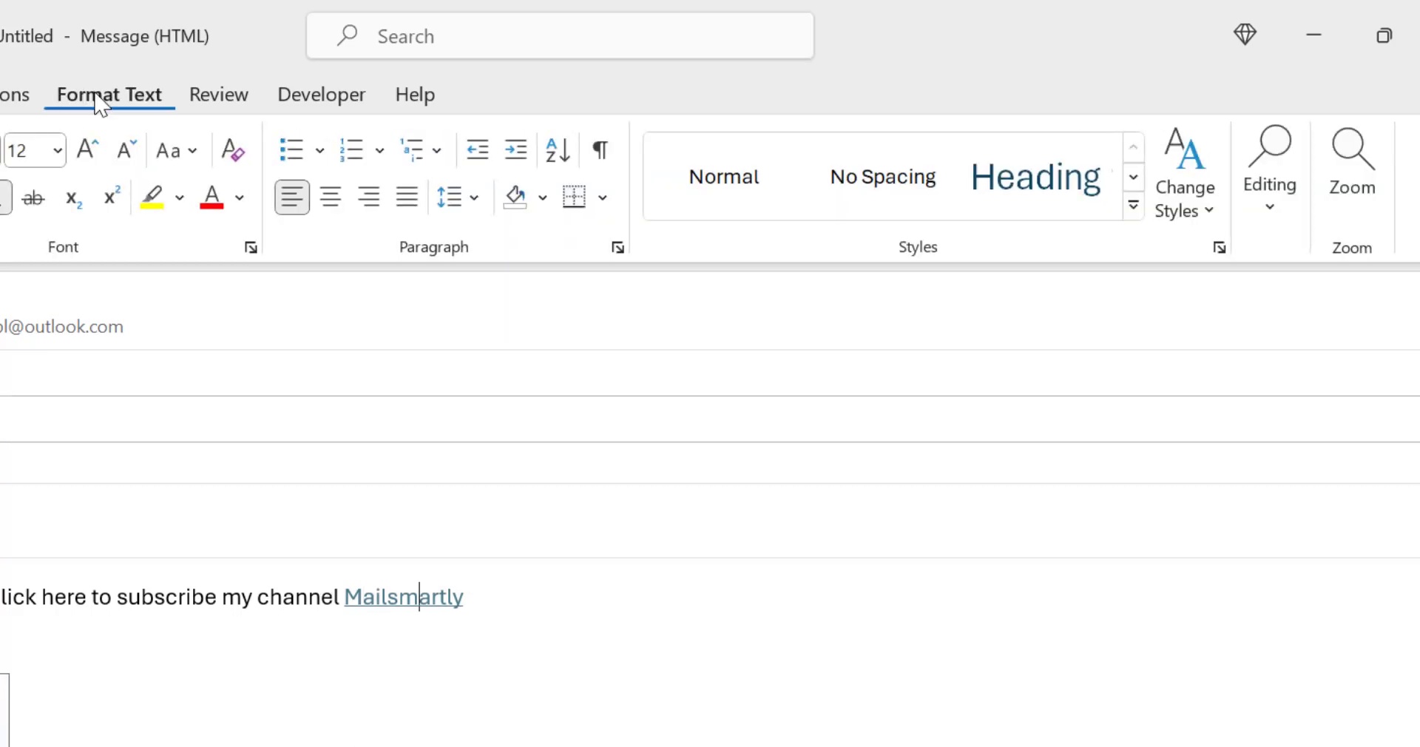
{"action": "mouse_move", "coordinate": [986, 269]}
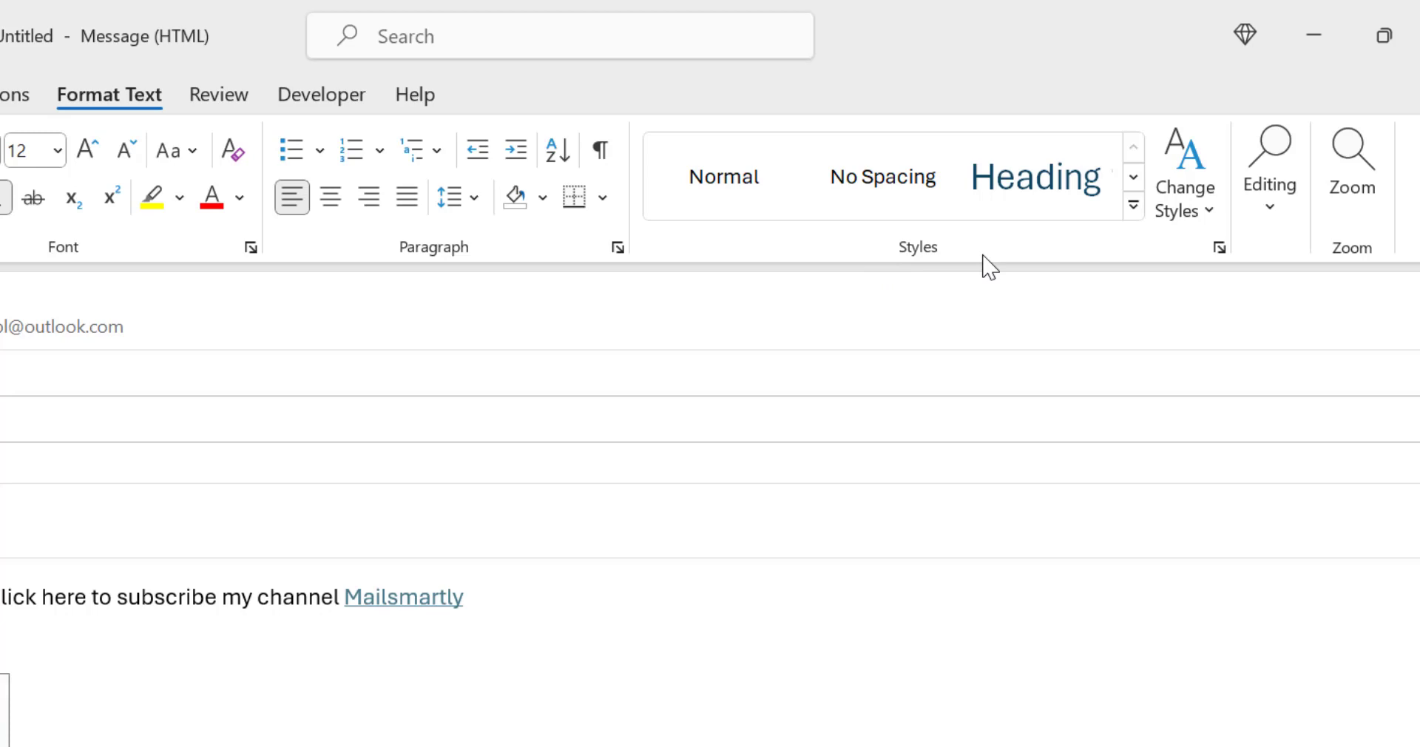
{"action": "left_click", "coordinate": [1219, 246]}
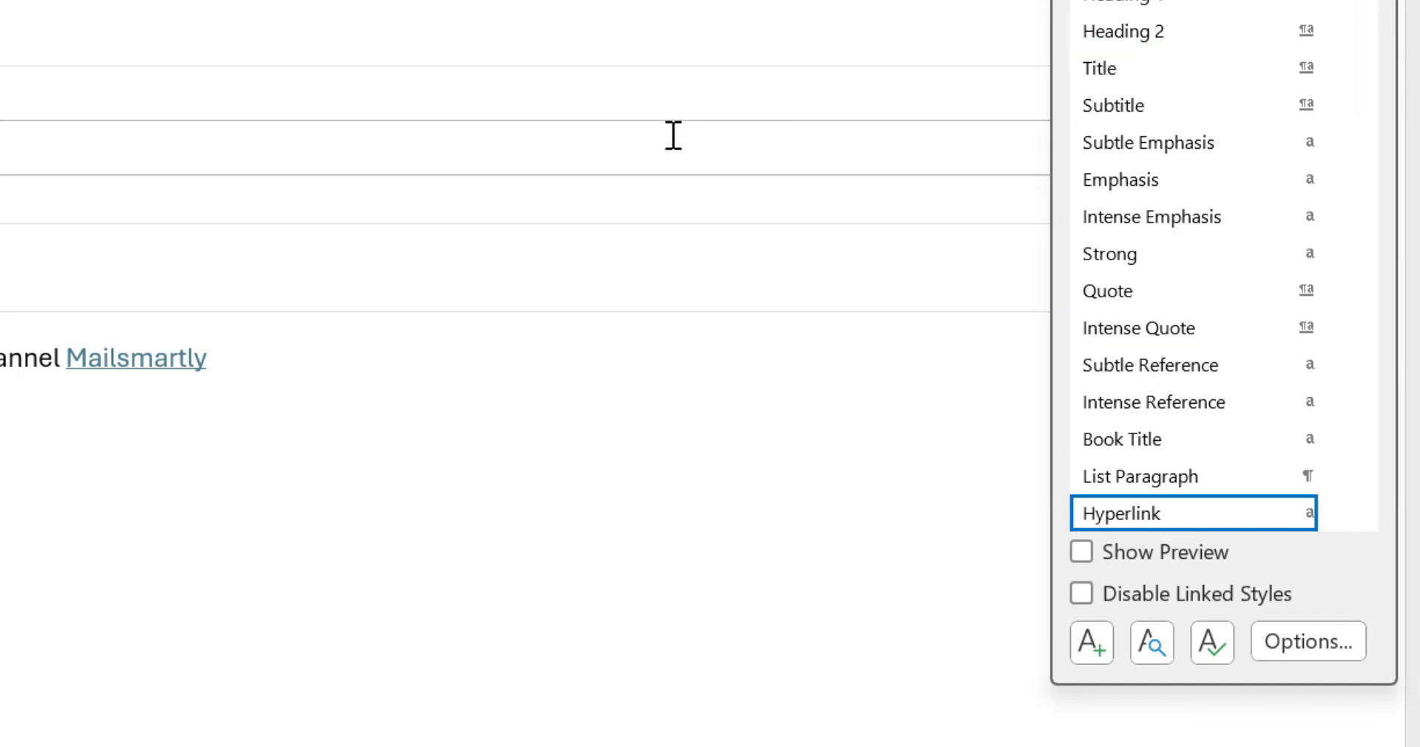
{"action": "mouse_move", "coordinate": [1205, 525]}
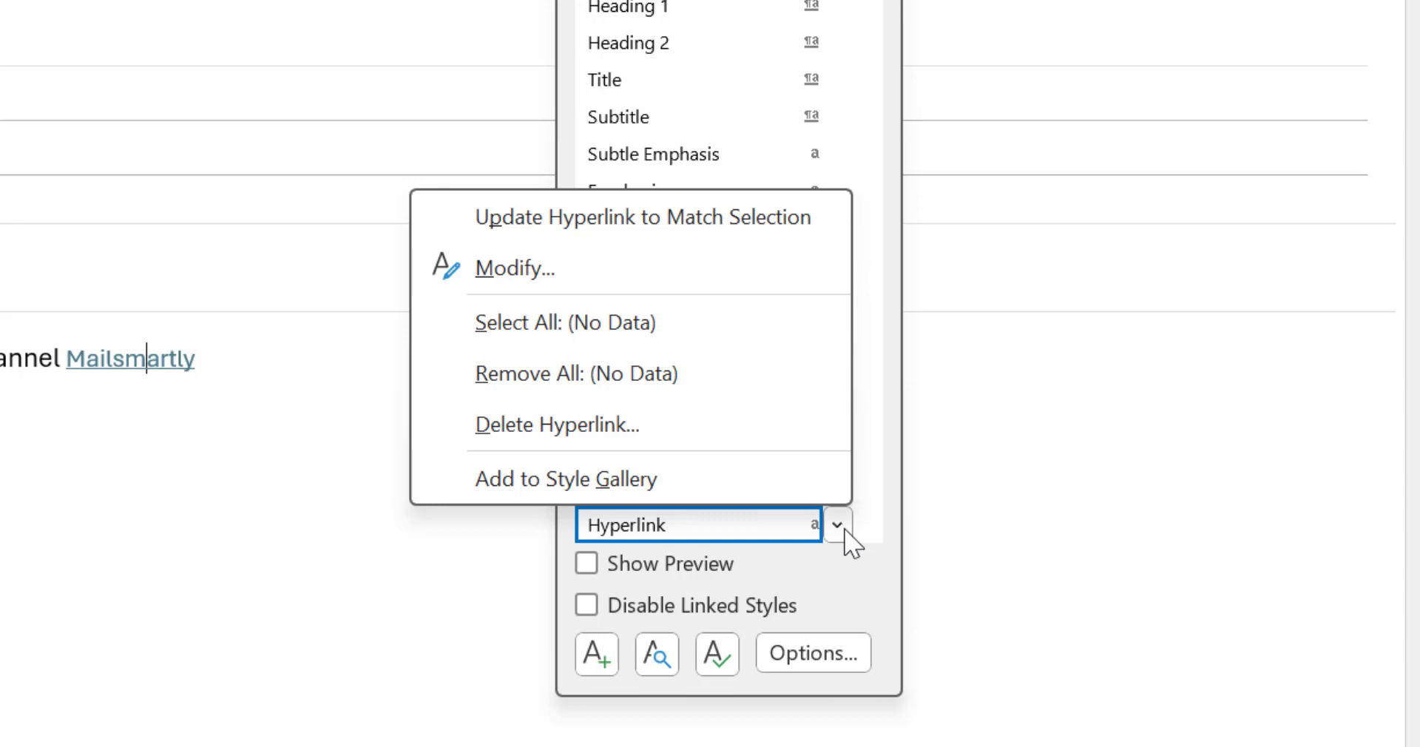
{"action": "left_click", "coordinate": [514, 267]}
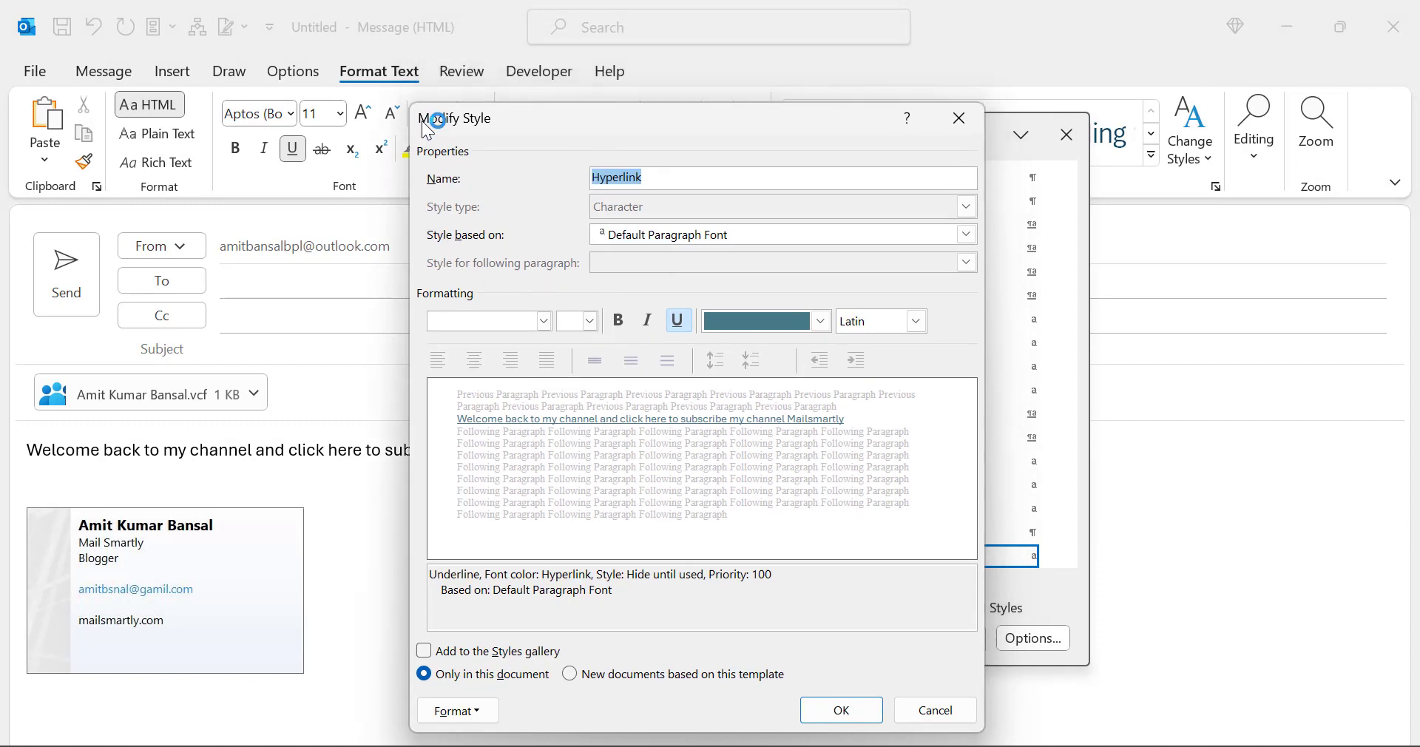
{"action": "mouse_move", "coordinate": [705, 129]}
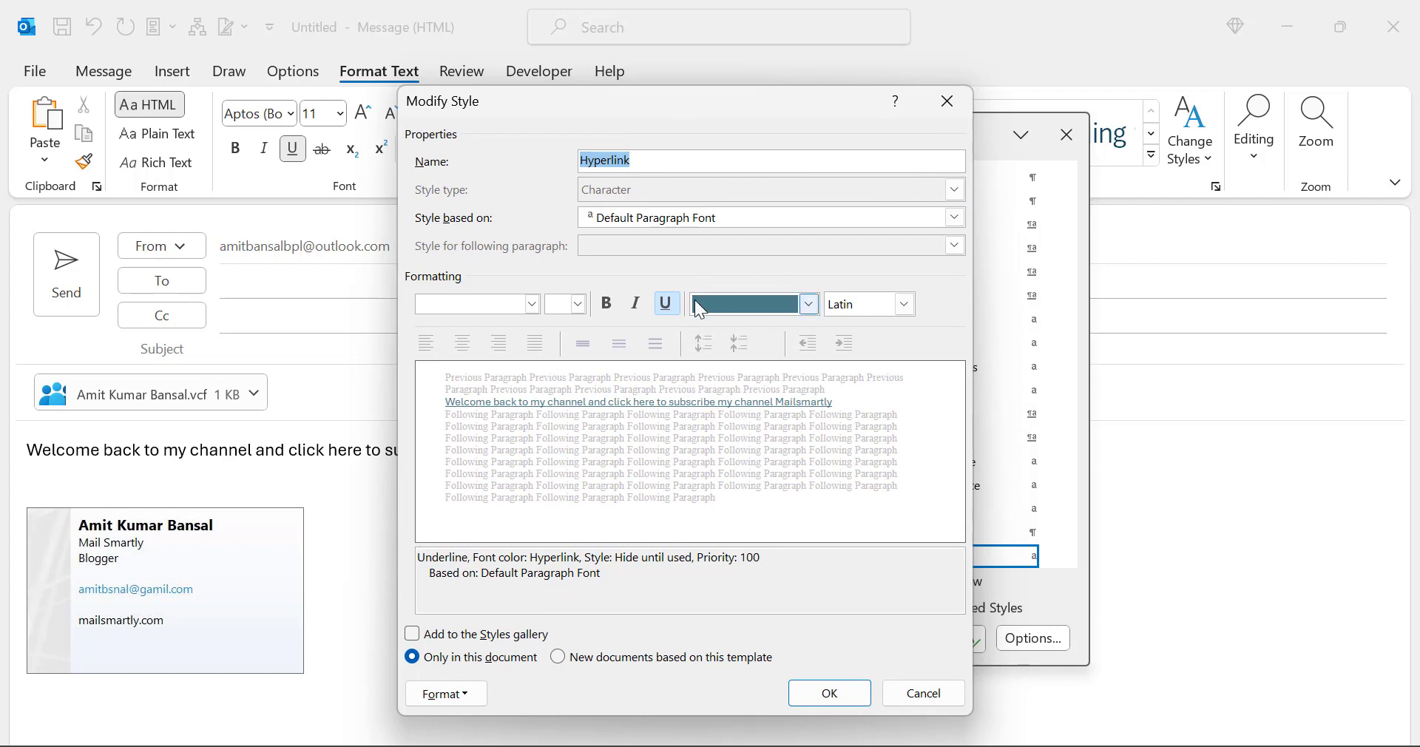
{"action": "mouse_move", "coordinate": [808, 303]}
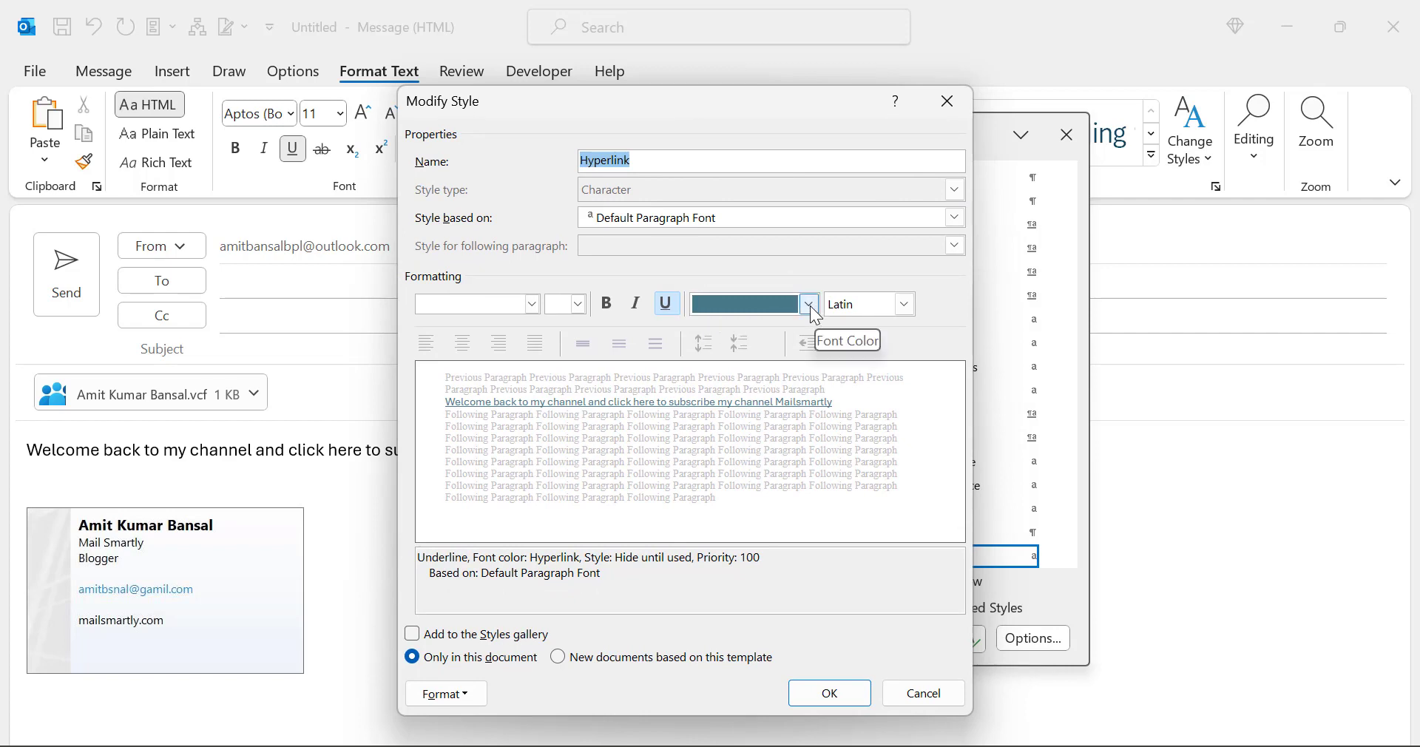
- Set the Hyperlink style's font colour to Red and confirm
{"action": "left_click", "coordinate": [807, 304]}
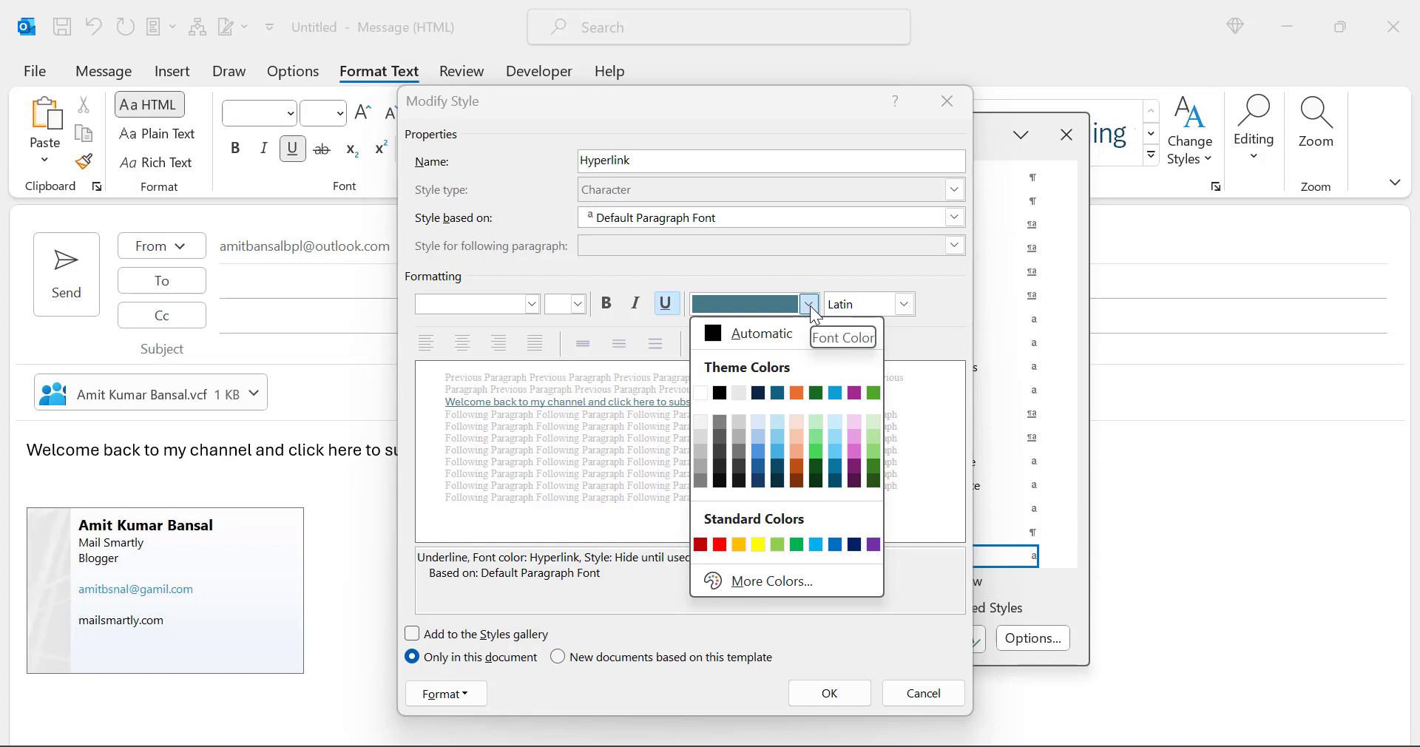
{"action": "left_click", "coordinate": [700, 544]}
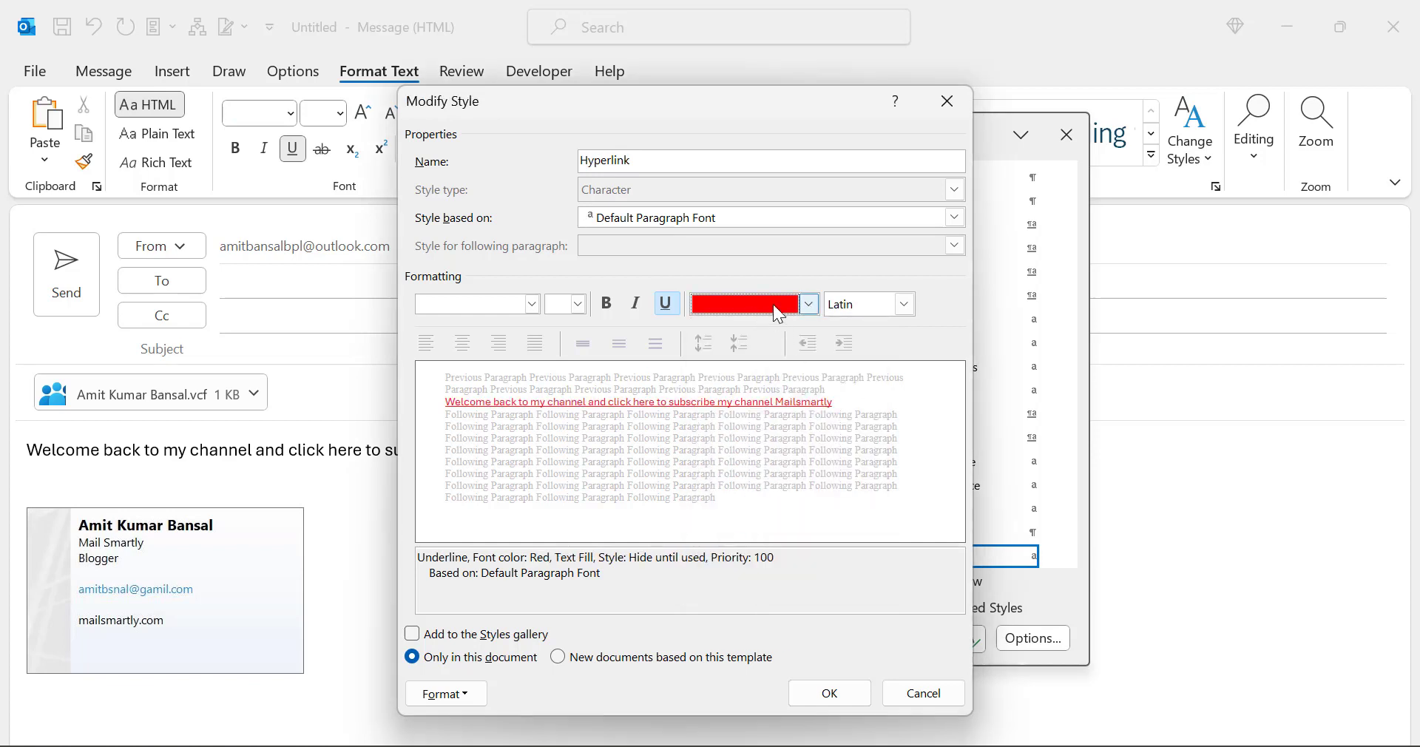
{"action": "left_click", "coordinate": [827, 693]}
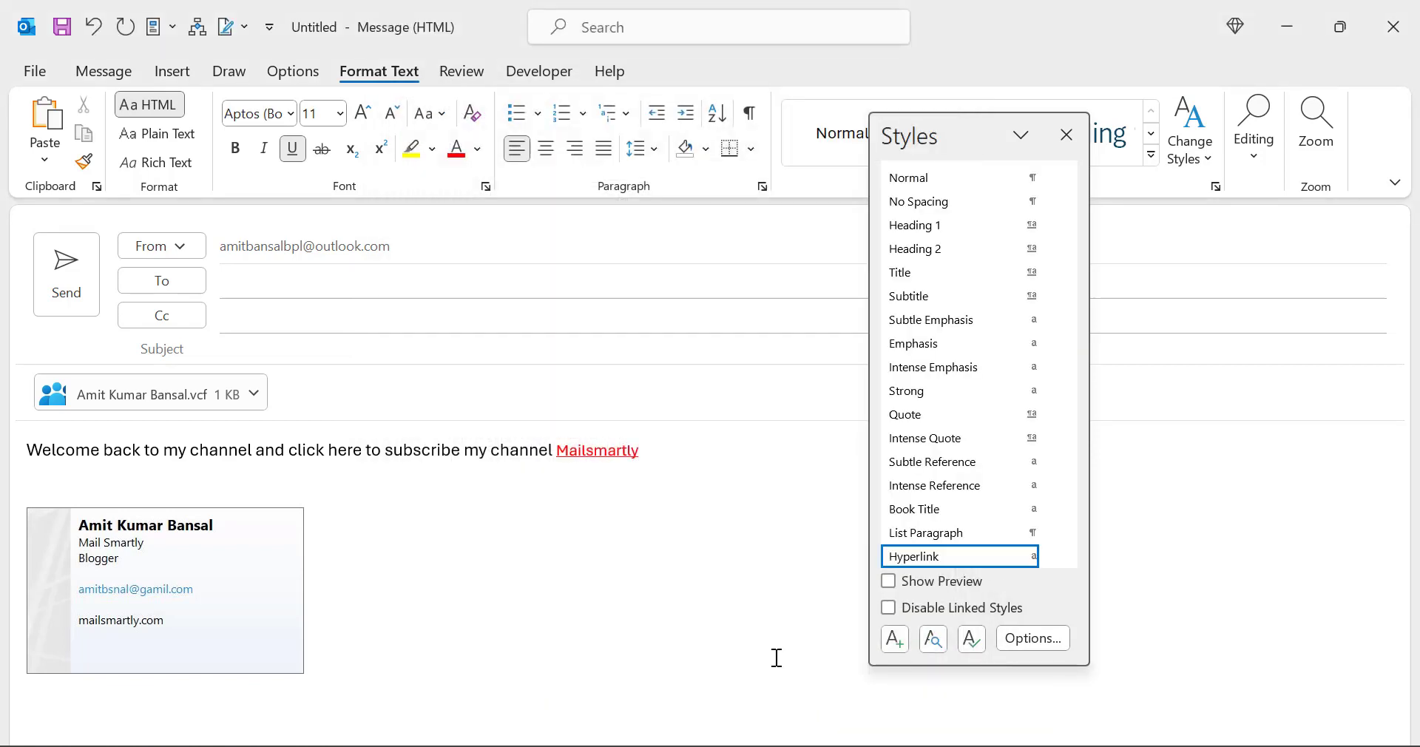